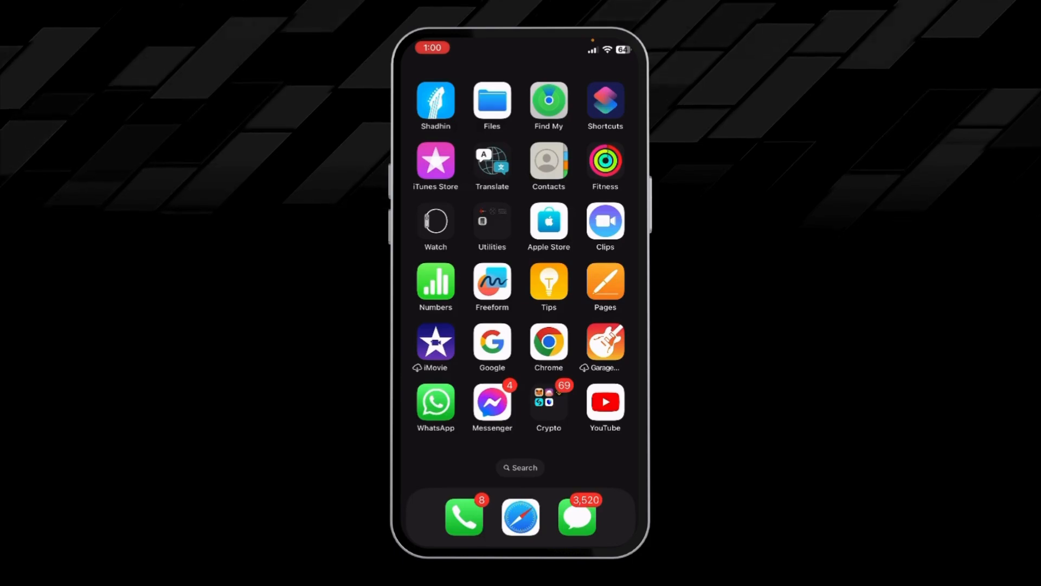
# Step: Launch the Shortcuts app from the Home Screen
pyautogui.click(604, 103)
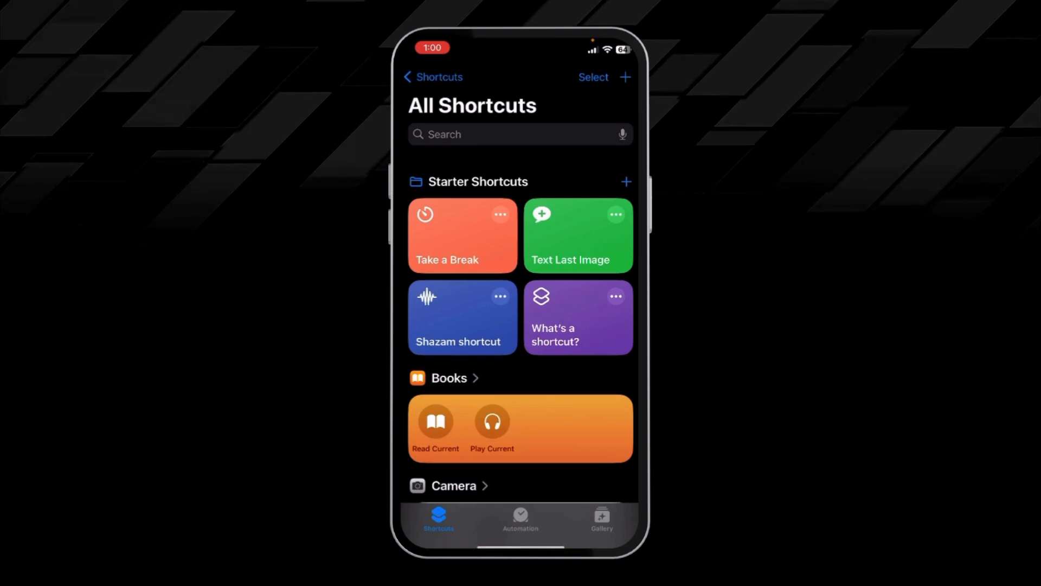
# Step: Create a new personal automation and choose the App trigger from the list
pyautogui.click(520, 518)
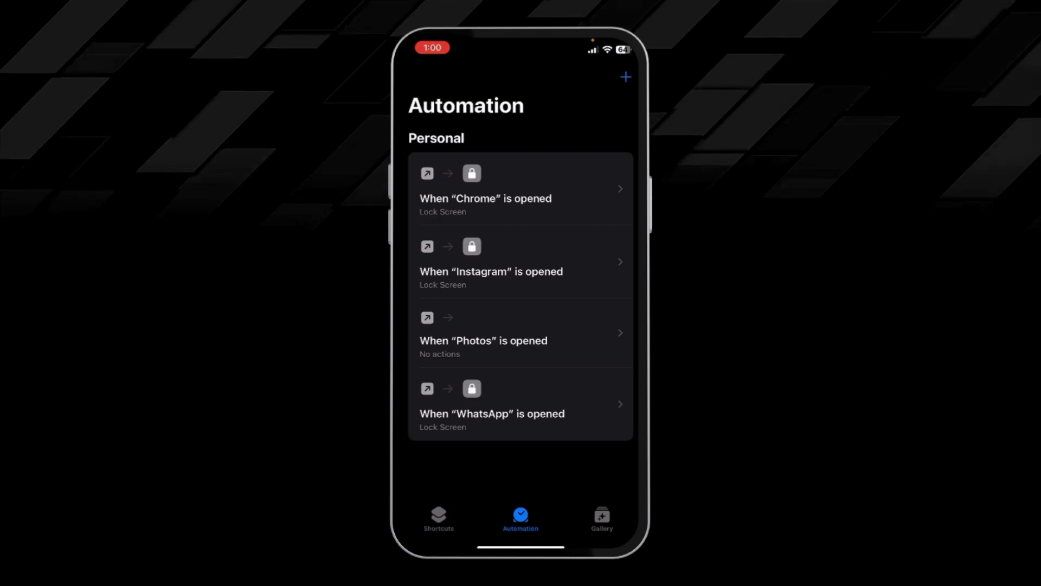
pyautogui.click(624, 77)
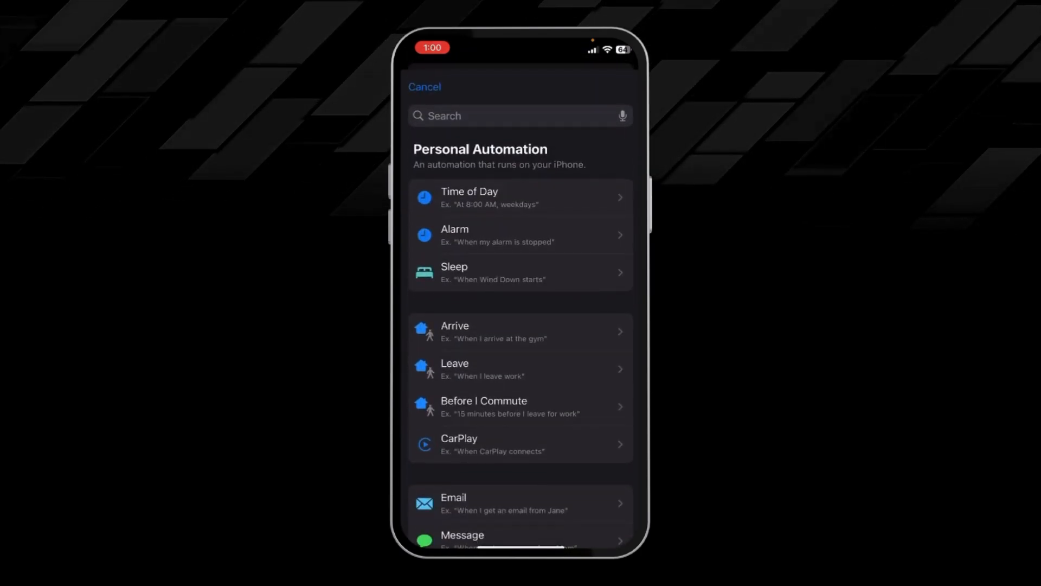
pyautogui.scroll(-3)
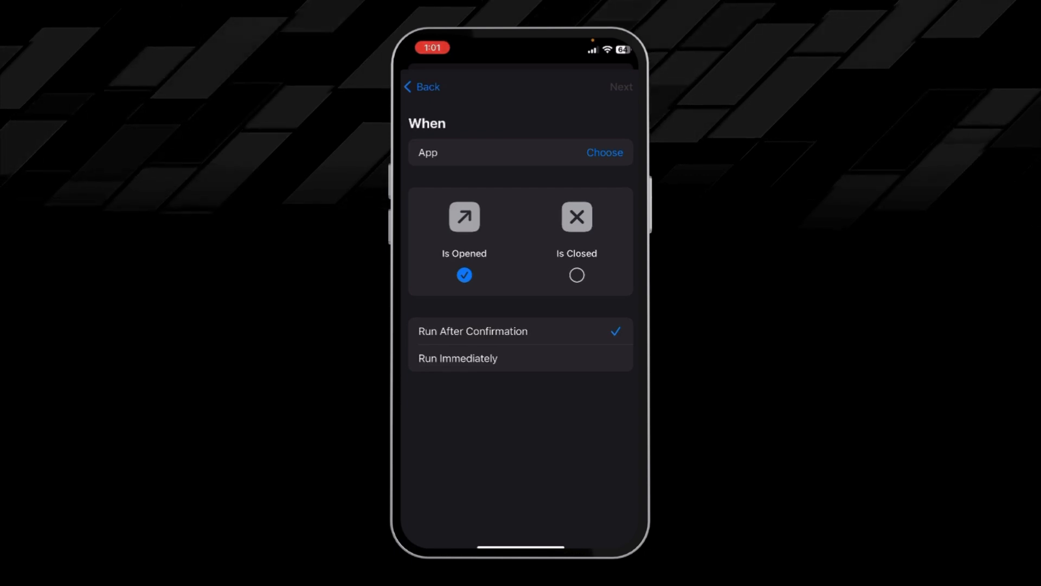
# Step: Set the automation to Run Immediately and choose two trigger apps, searching 'Mess'
pyautogui.click(458, 358)
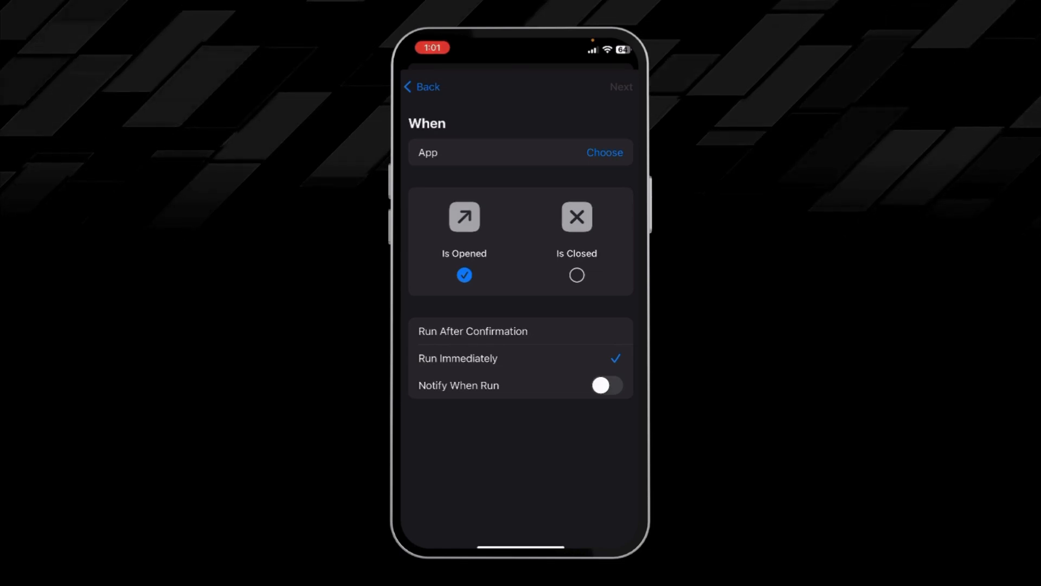
pyautogui.click(604, 152)
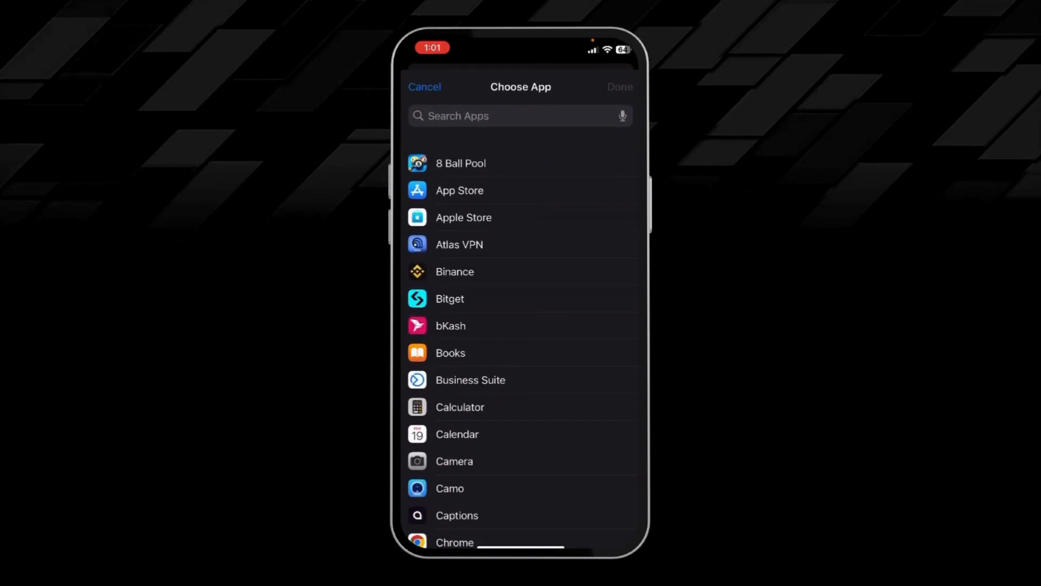
pyautogui.scroll(-3)
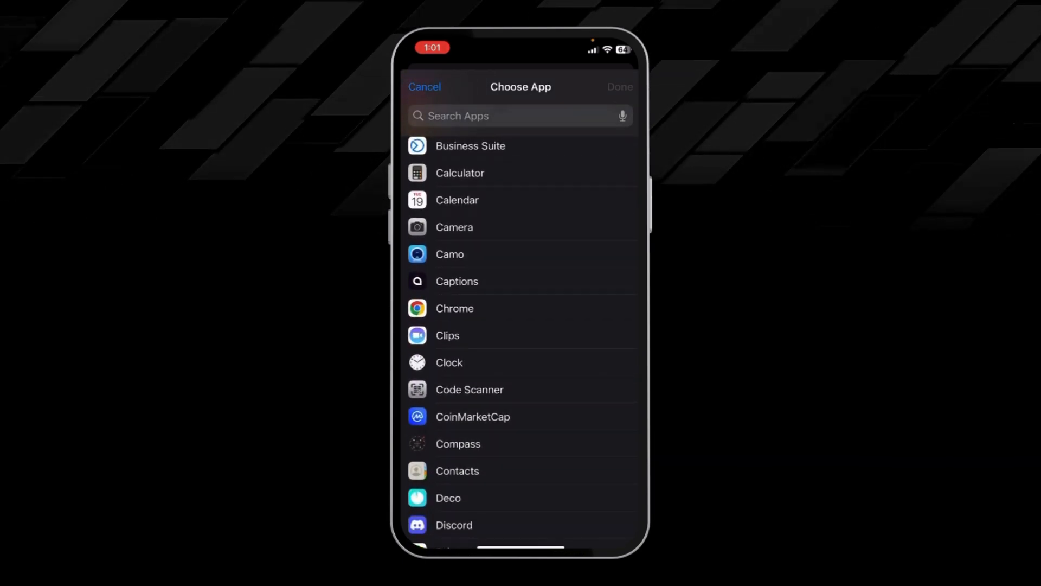
pyautogui.write('Mess')
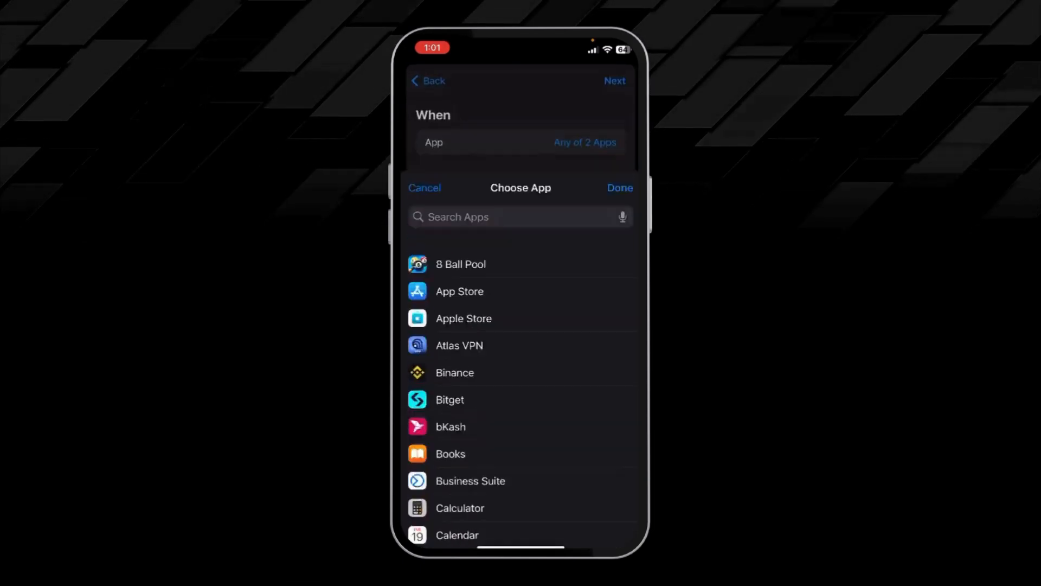
# Step: Confirm the two apps, add the Lock Screen action, and save the automation
pyautogui.click(618, 187)
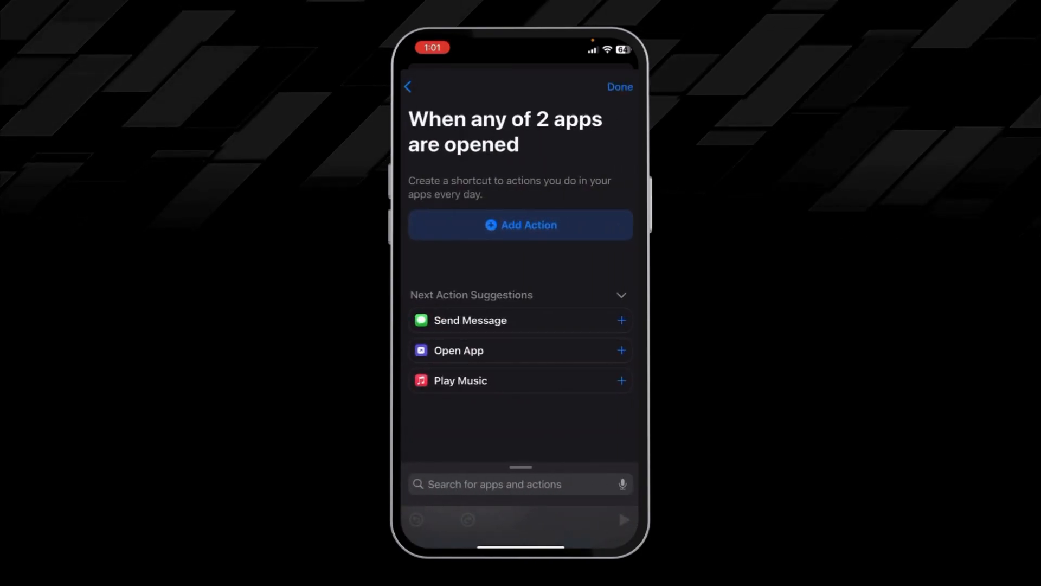
pyautogui.click(520, 225)
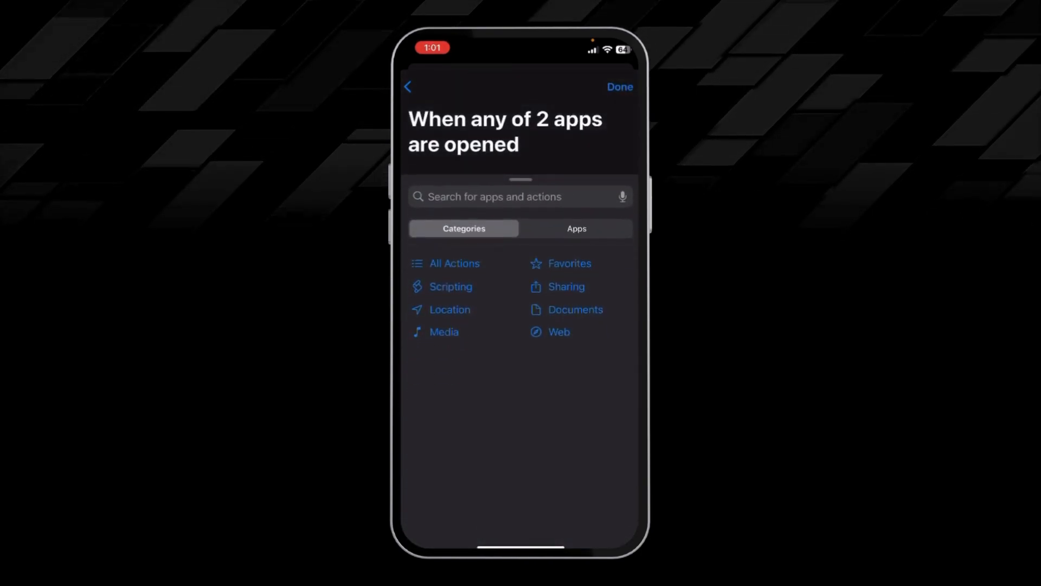
pyautogui.click(504, 196)
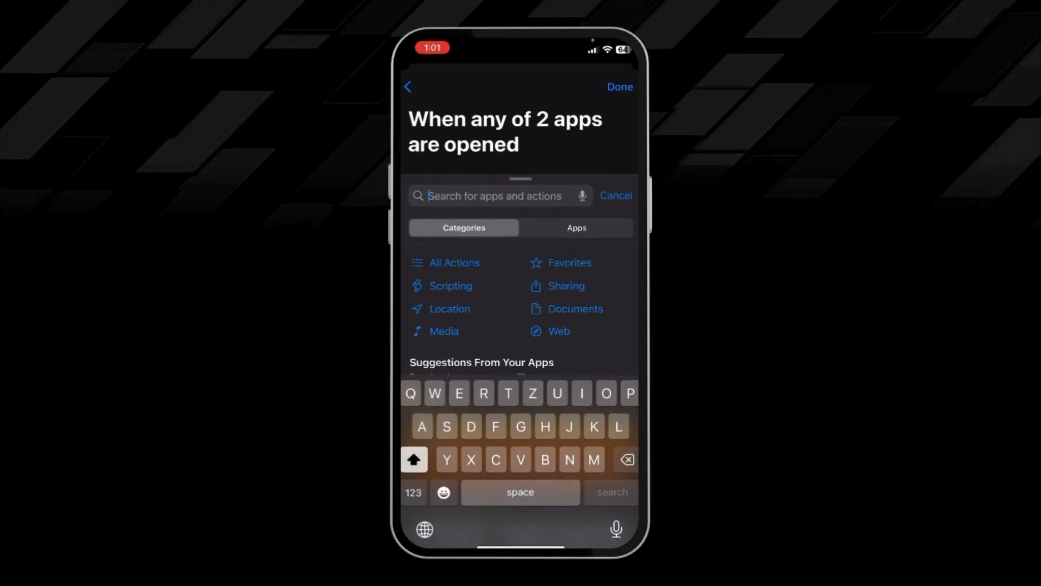
pyautogui.write('Lock')
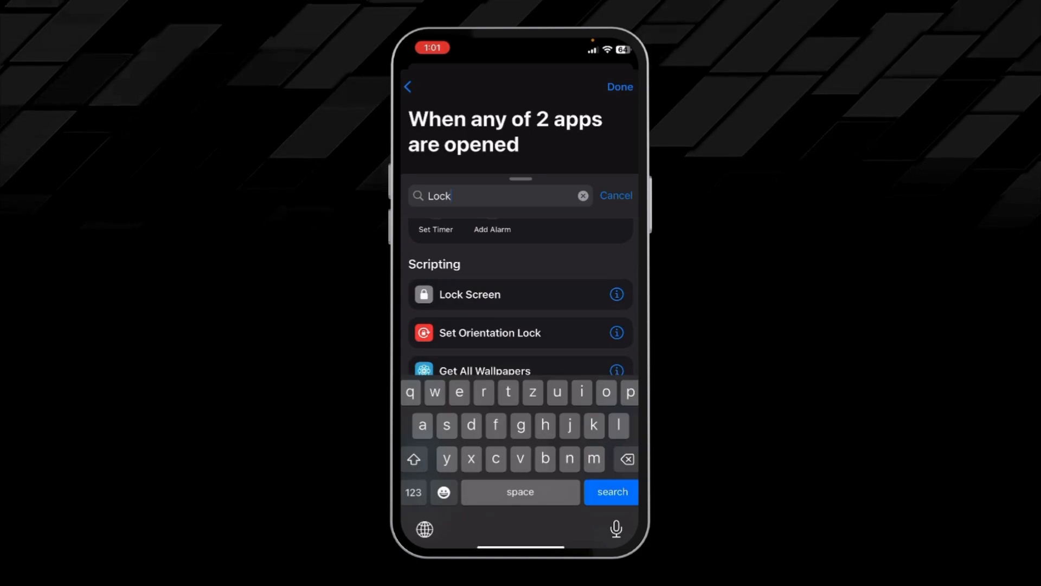
pyautogui.click(469, 294)
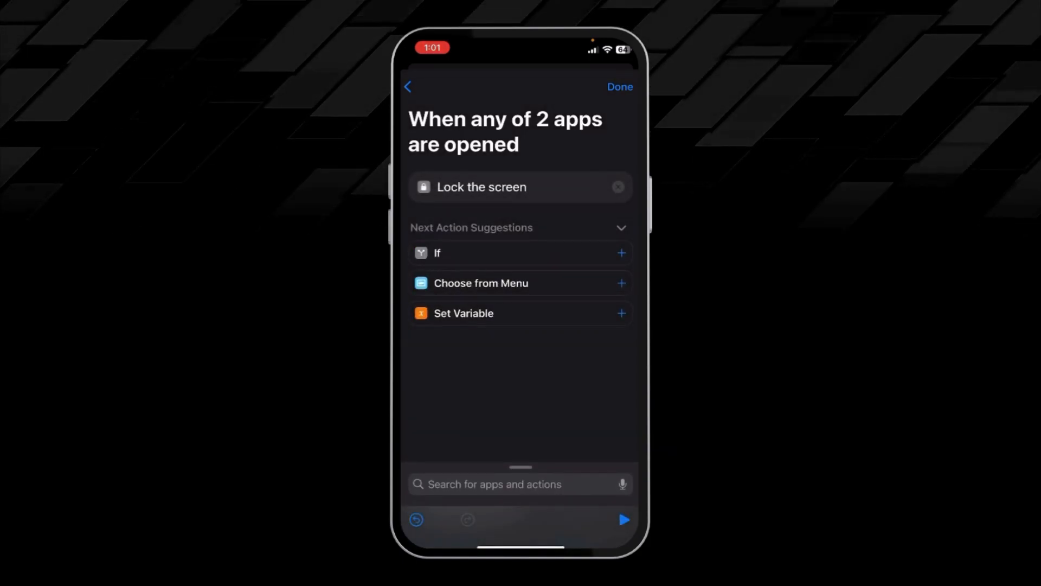
pyautogui.click(618, 86)
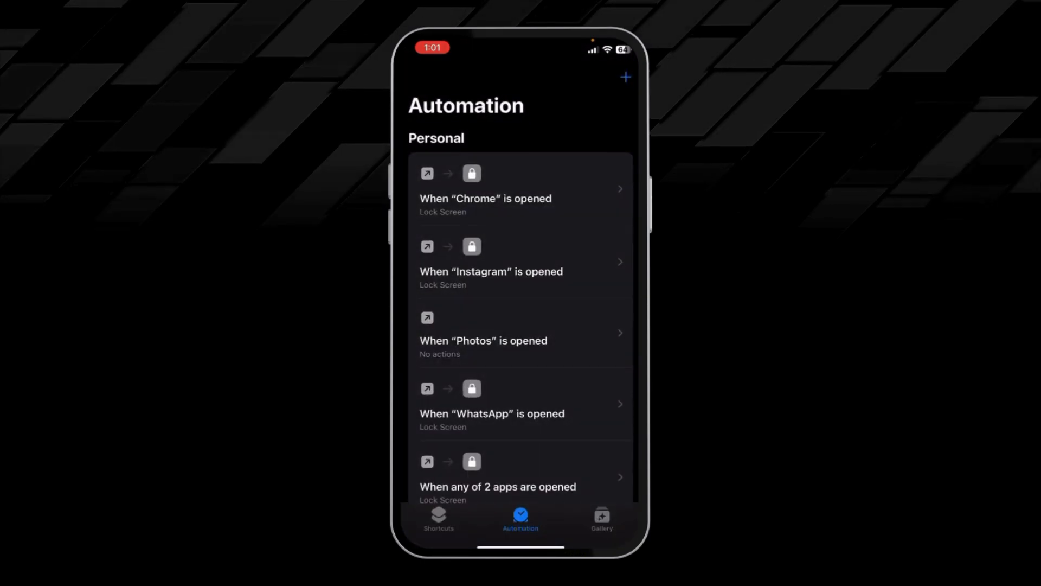